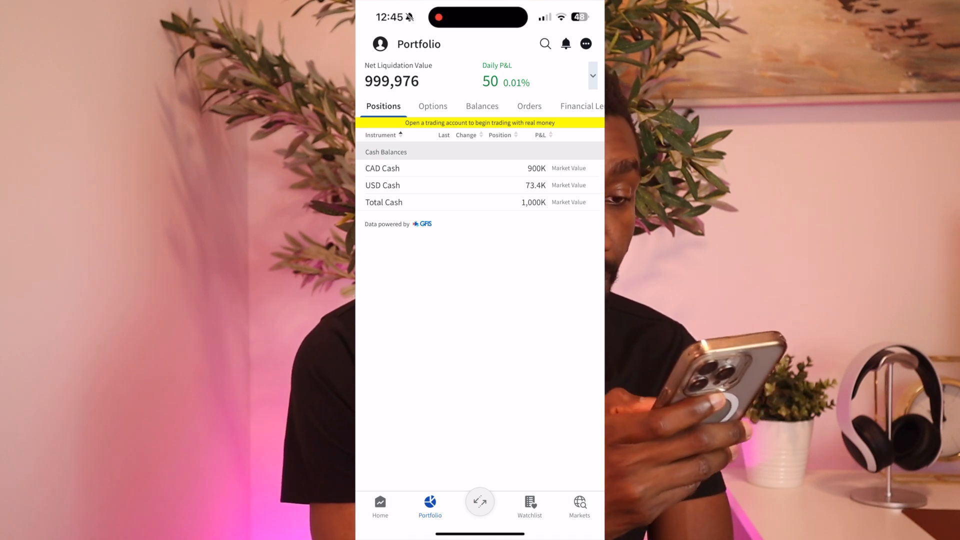
Step: Start a buy order for 100 TQQQ shares and set its order type to Market
{"action": "left_click", "coordinate": [480, 502]}
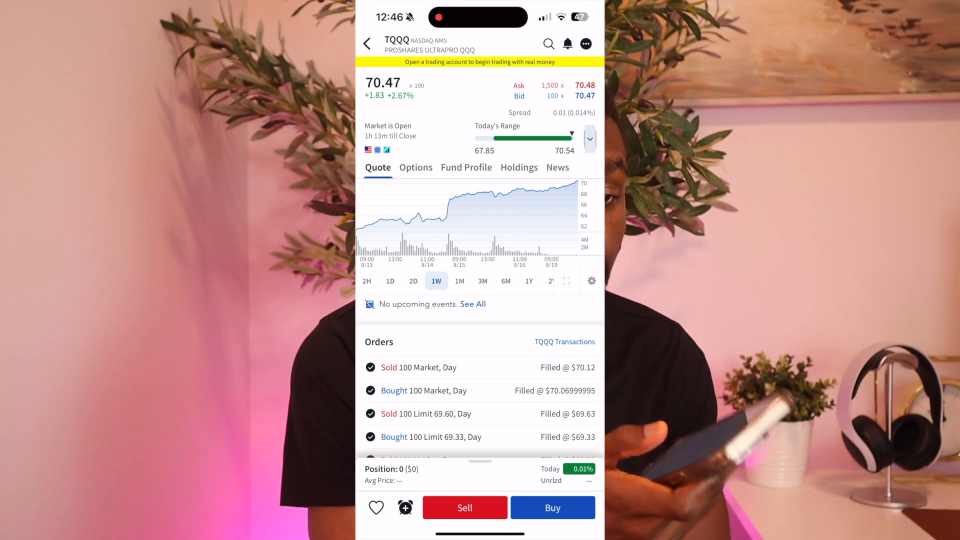
{"action": "left_click", "coordinate": [553, 508]}
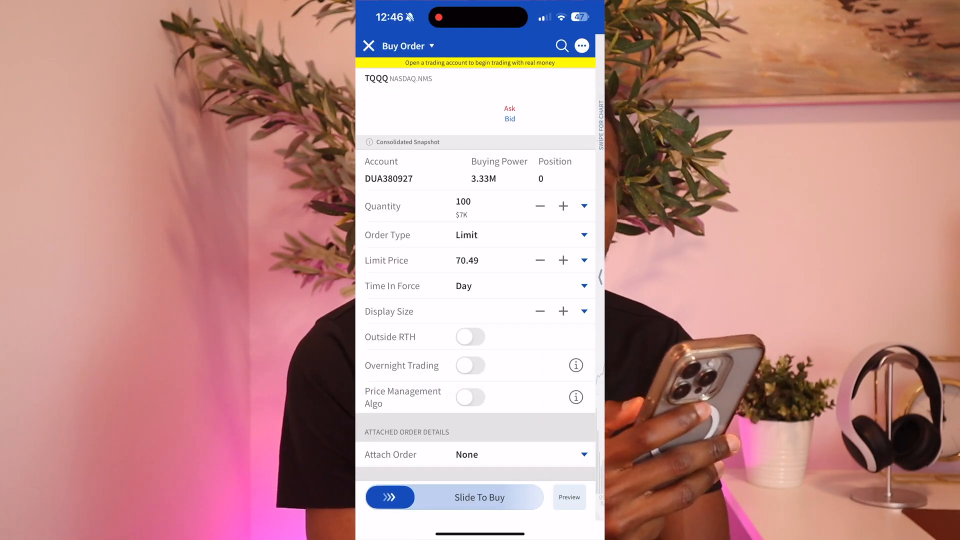
{"action": "left_click", "coordinate": [584, 236]}
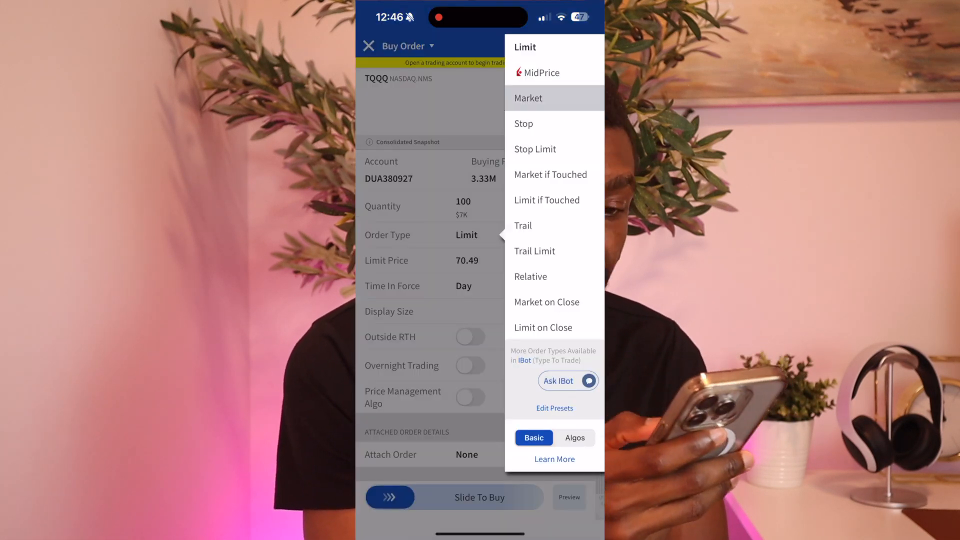
{"action": "left_click", "coordinate": [528, 98]}
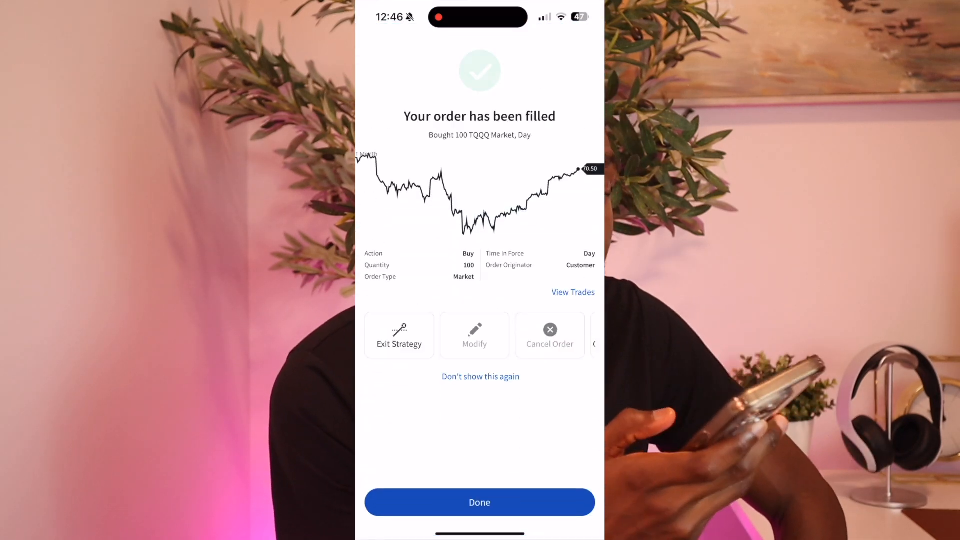
Step: Dismiss the fill, view the TQQQ position under Portfolio > Positions and bring up its quote page
{"action": "left_click", "coordinate": [479, 503]}
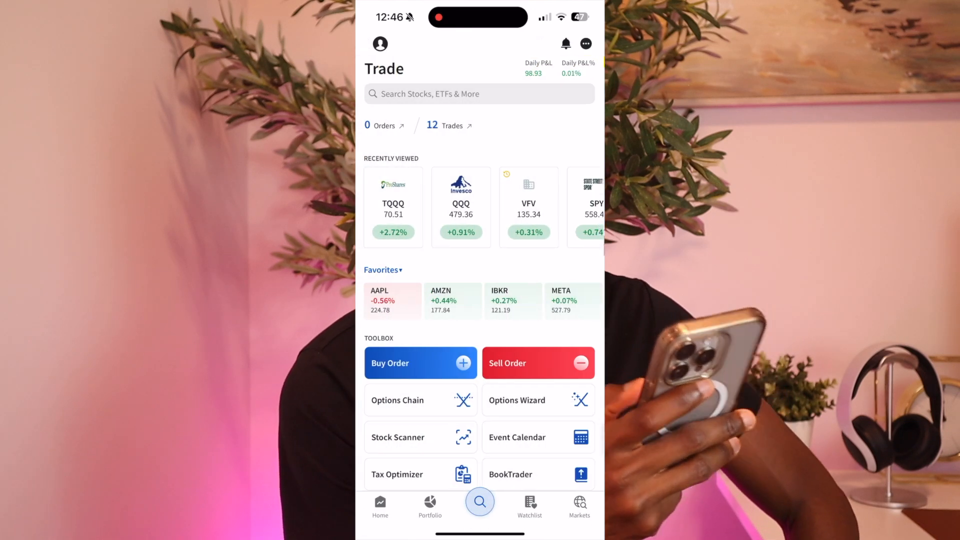
{"action": "left_click", "coordinate": [380, 506]}
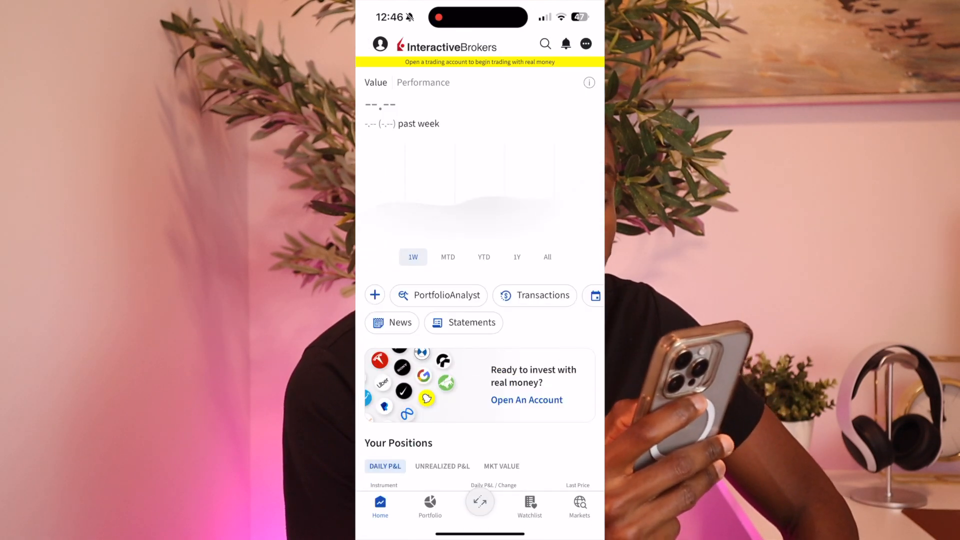
{"action": "left_click", "coordinate": [430, 504]}
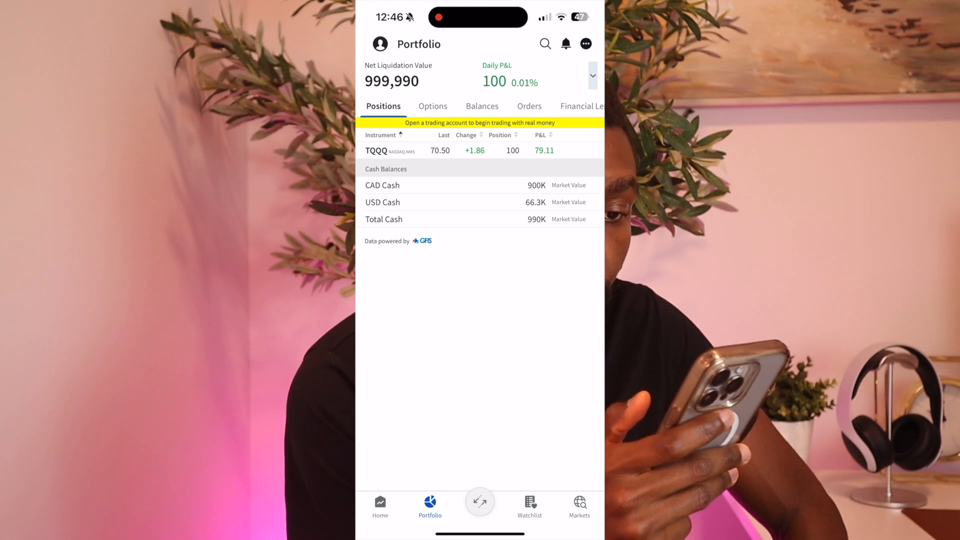
{"action": "left_click", "coordinate": [398, 150]}
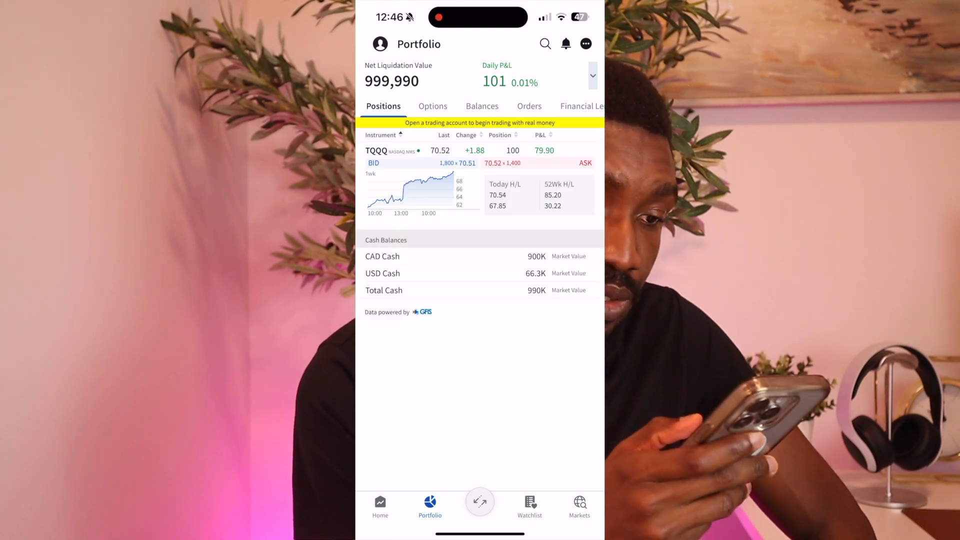
{"action": "left_click", "coordinate": [388, 150]}
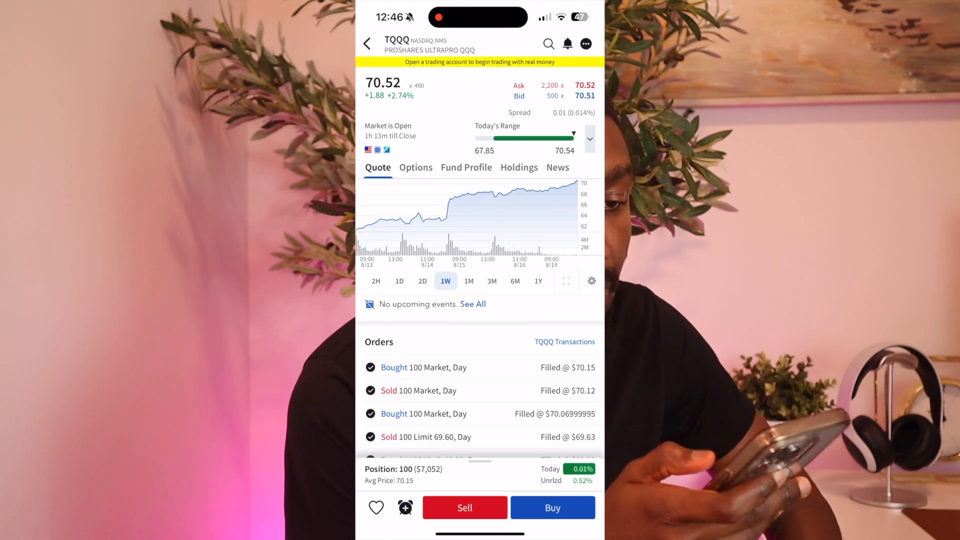
Step: Browse the TQQQ Aug 23 '24 options chain down toward the 74.5 strike
{"action": "left_click", "coordinate": [416, 167]}
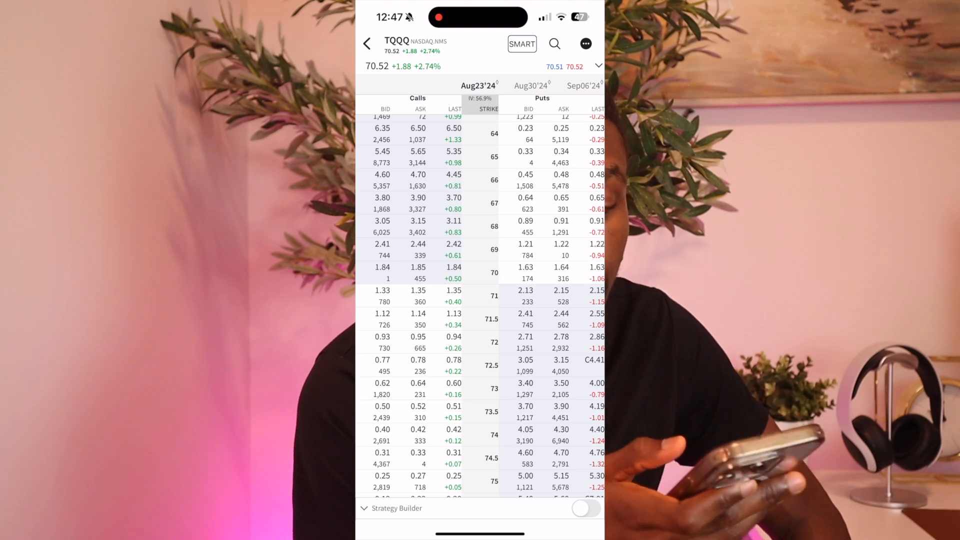
{"action": "scroll", "scroll_direction": "down", "scroll_amount": 3}
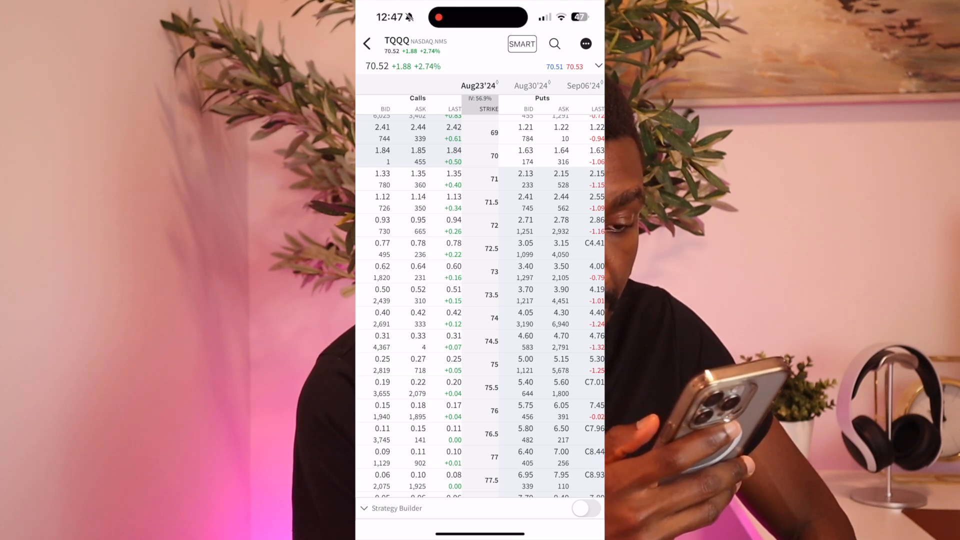
{"action": "scroll", "scroll_direction": "down", "scroll_amount": 3}
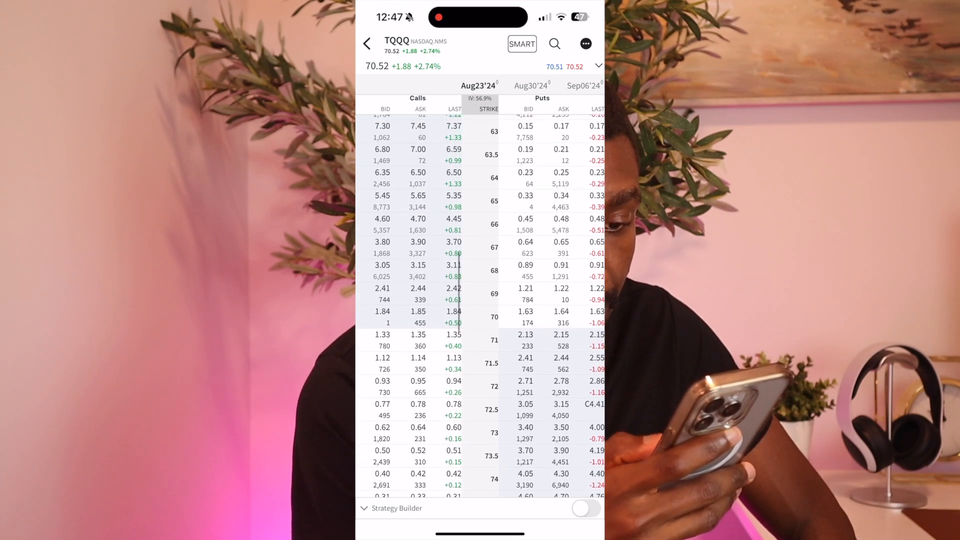
{"action": "scroll", "scroll_direction": "down", "scroll_amount": 3}
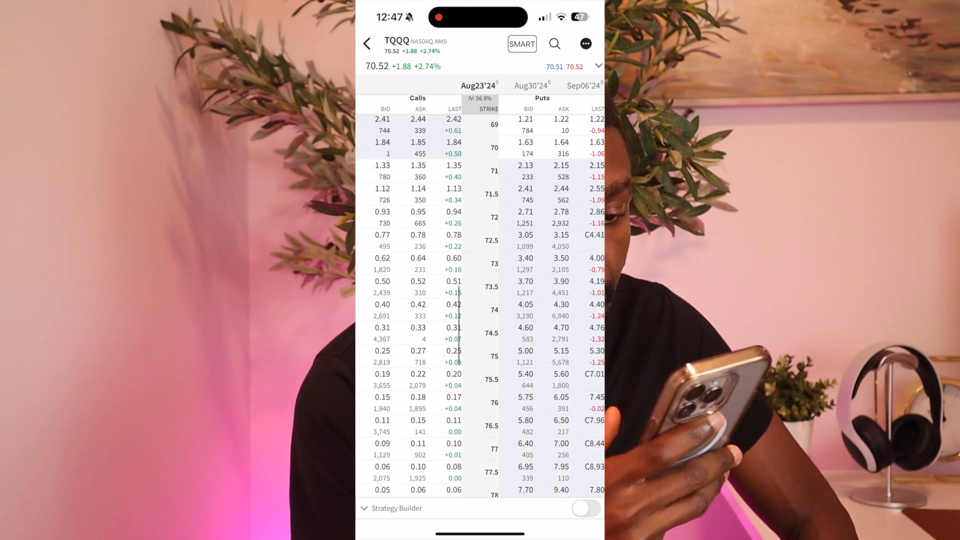
{"action": "scroll", "scroll_direction": "down", "scroll_amount": 3}
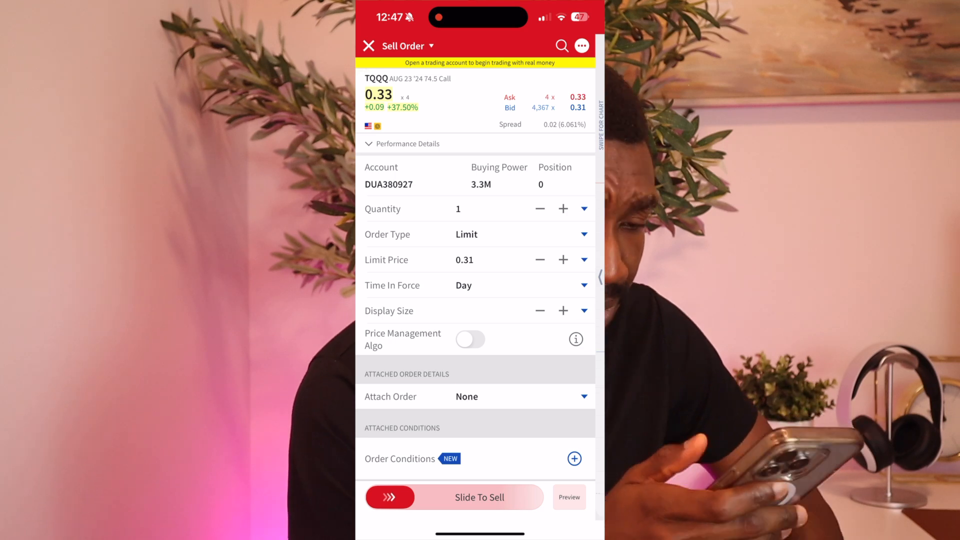
Step: Switch the 74.5 call sale to a Market order, slide to submit it and dismiss the confirmation
{"action": "left_click", "coordinate": [584, 234]}
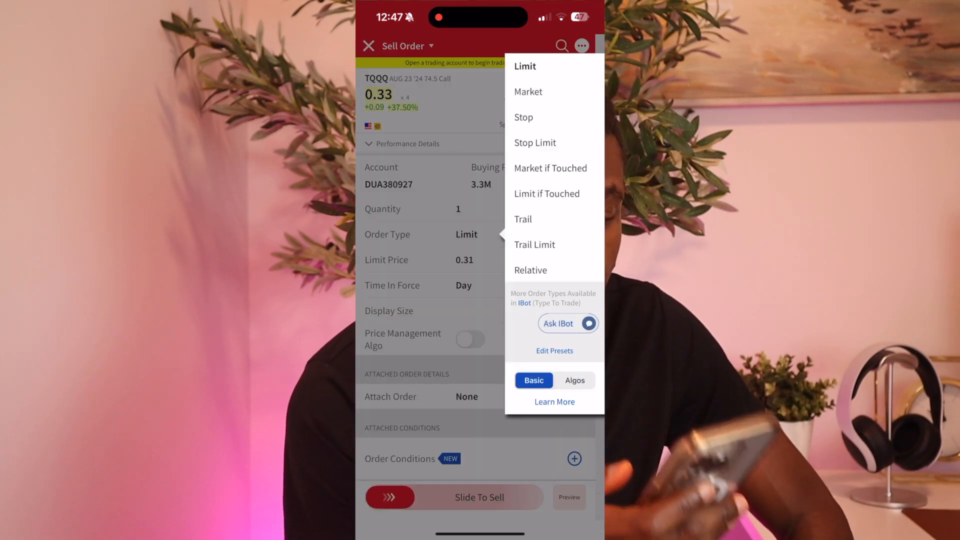
{"action": "left_click", "coordinate": [528, 92]}
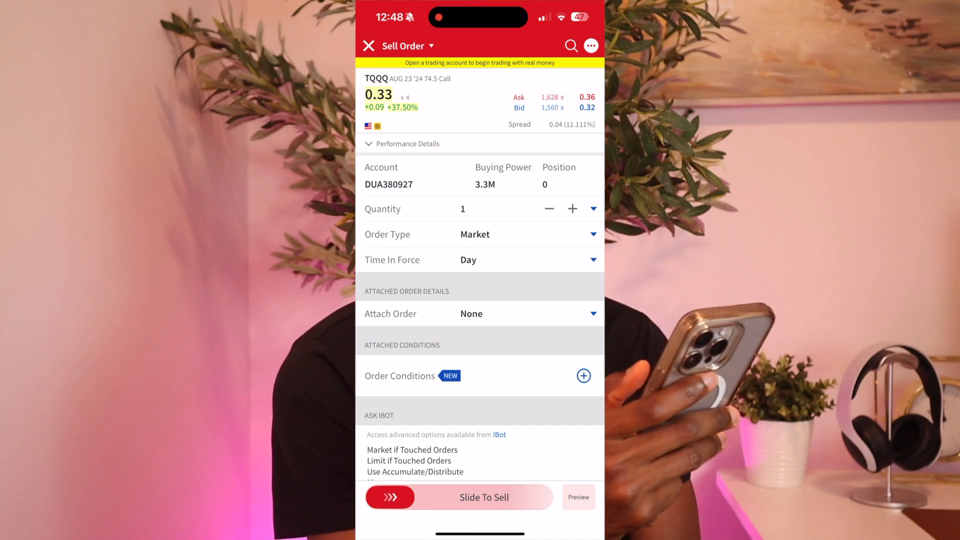
{"action": "left_click_drag", "start_coordinate": [391, 497], "coordinate": [466, 496]}
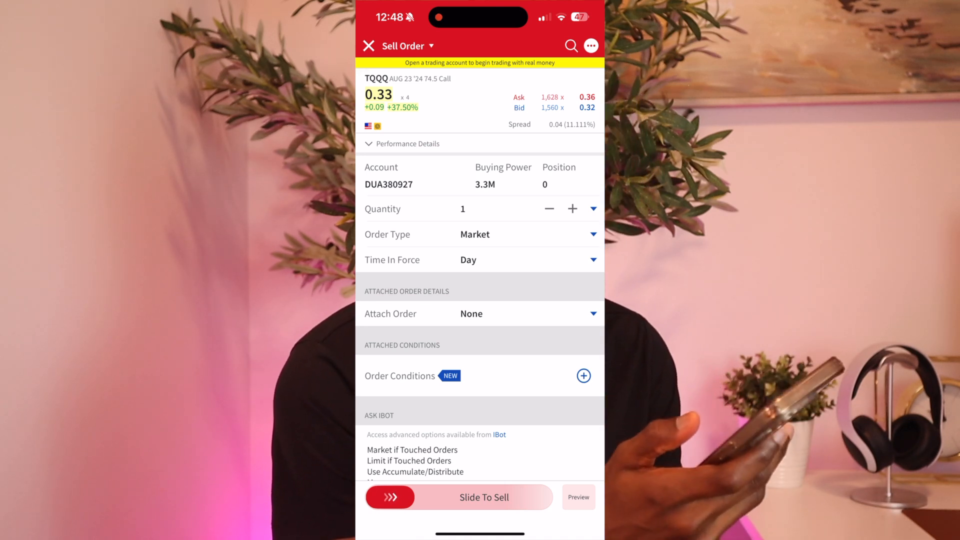
{"action": "left_click_drag", "start_coordinate": [392, 497], "coordinate": [527, 497]}
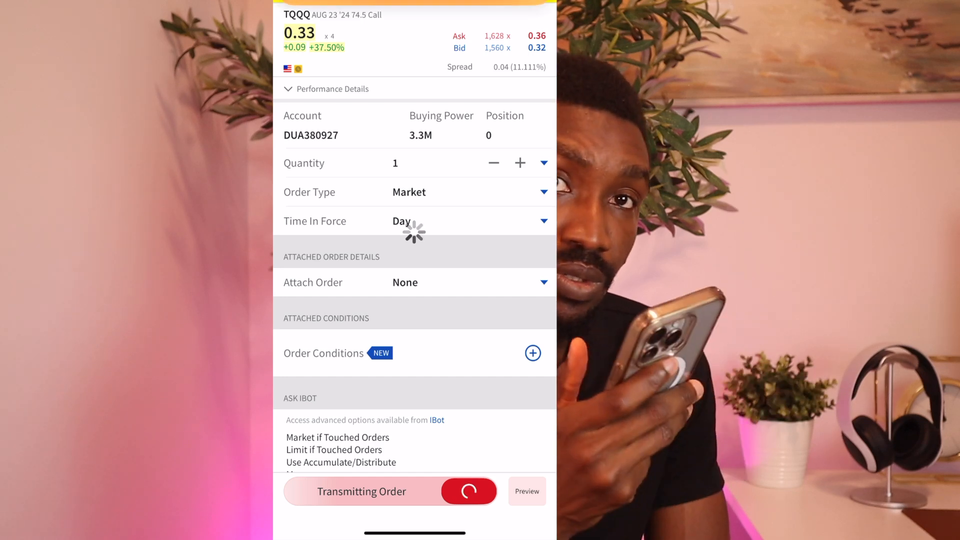
{"action": "left_click", "coordinate": [393, 492]}
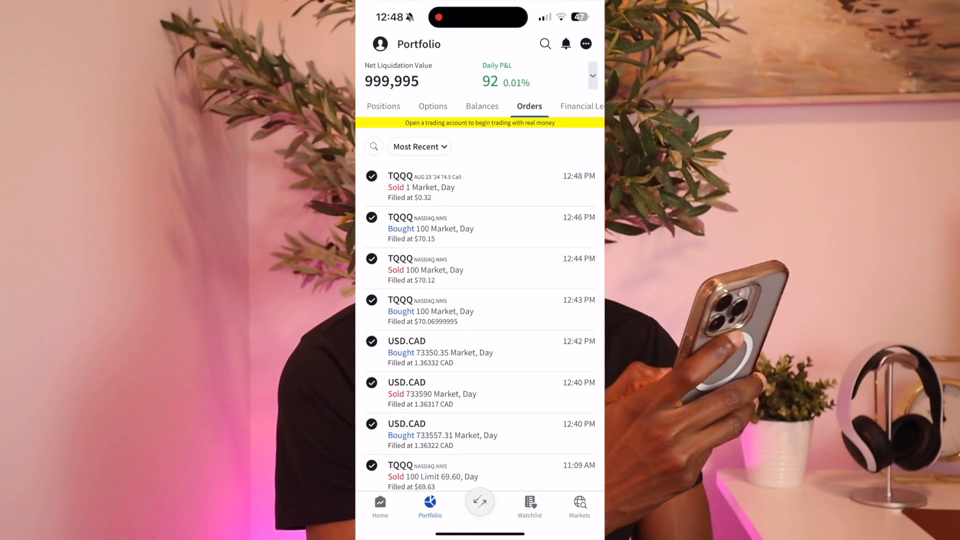
Step: View the short 74.5 call among the positions, go to its quote and start a buy order
{"action": "left_click", "coordinate": [383, 106]}
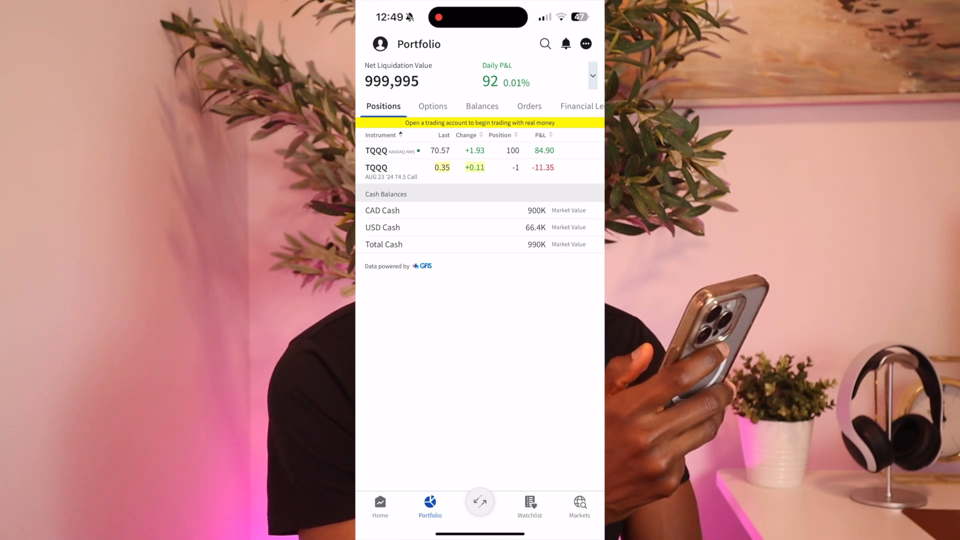
{"action": "left_click", "coordinate": [397, 172]}
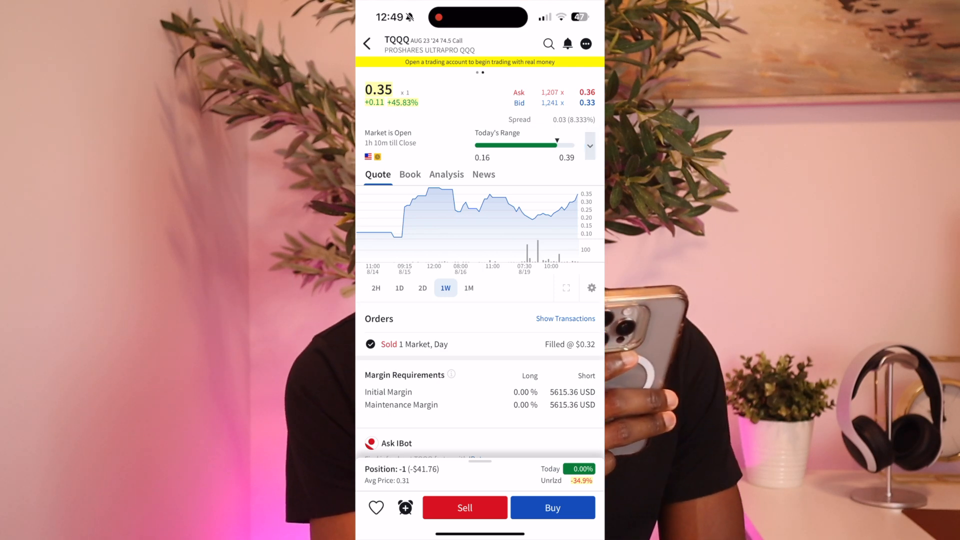
{"action": "left_click", "coordinate": [552, 508]}
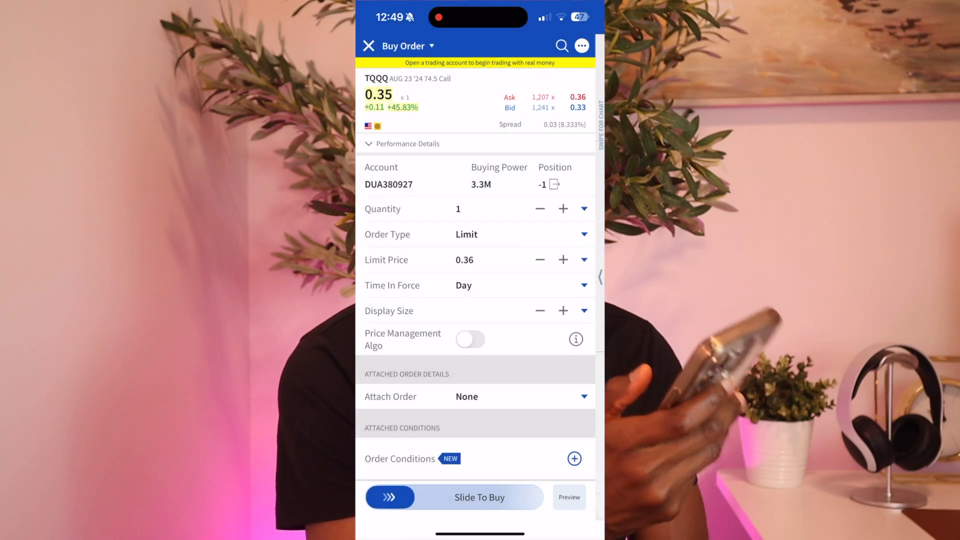
Step: Set the buyback limit price to 0.01, submit it and return to the call's quote page
{"action": "left_click", "coordinate": [464, 259]}
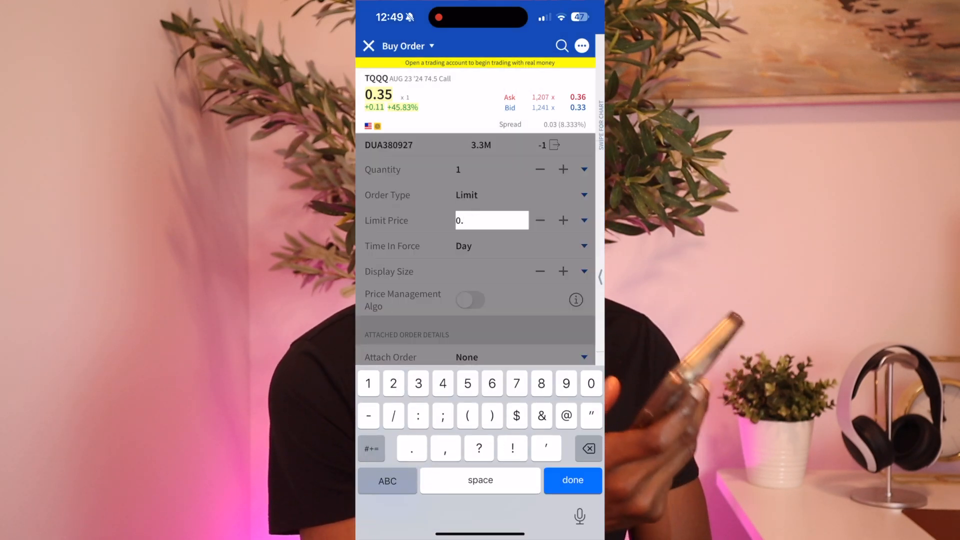
{"action": "type", "text": "01"}
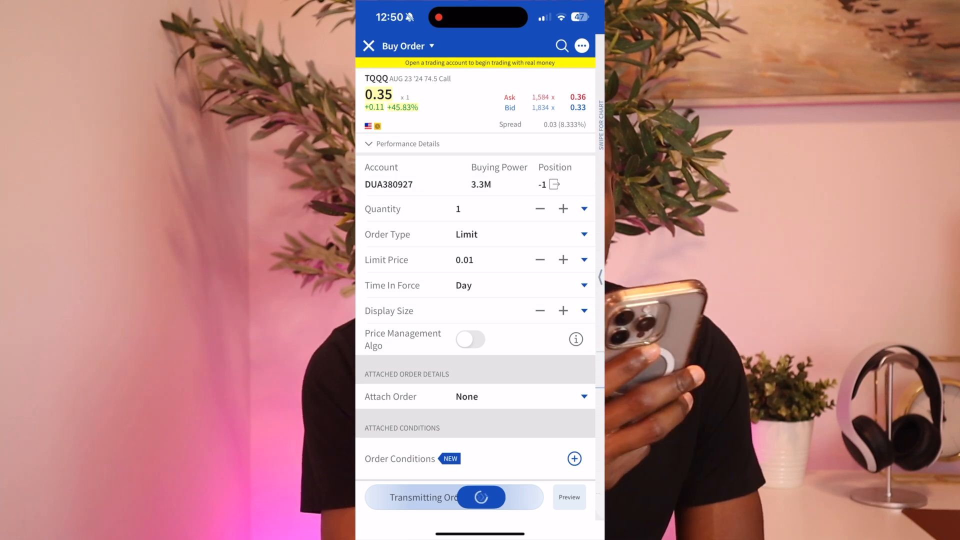
{"action": "left_click", "coordinate": [453, 497]}
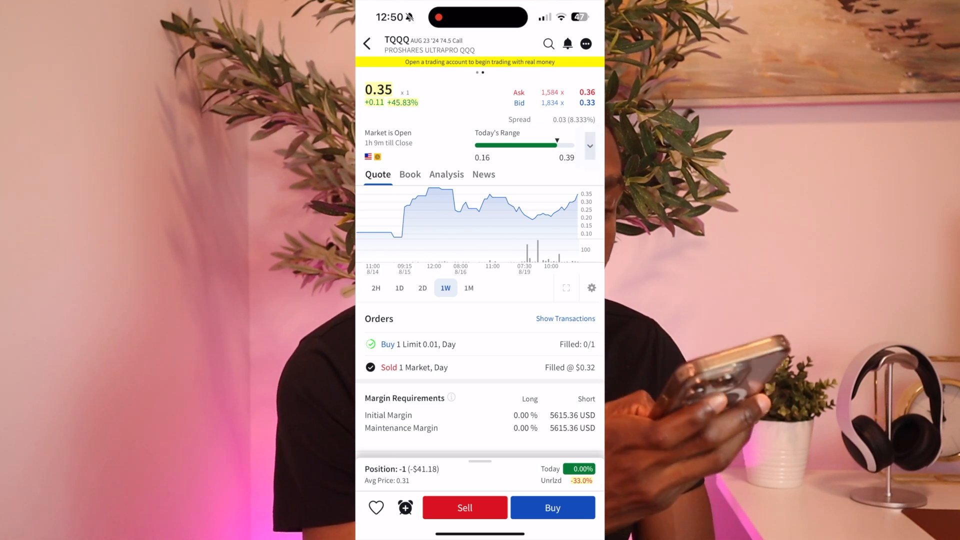
Step: Modify the pending 0.01 buy to a Market order, then view the $0.36 fill in Portfolio > Orders
{"action": "left_click", "coordinate": [367, 42]}
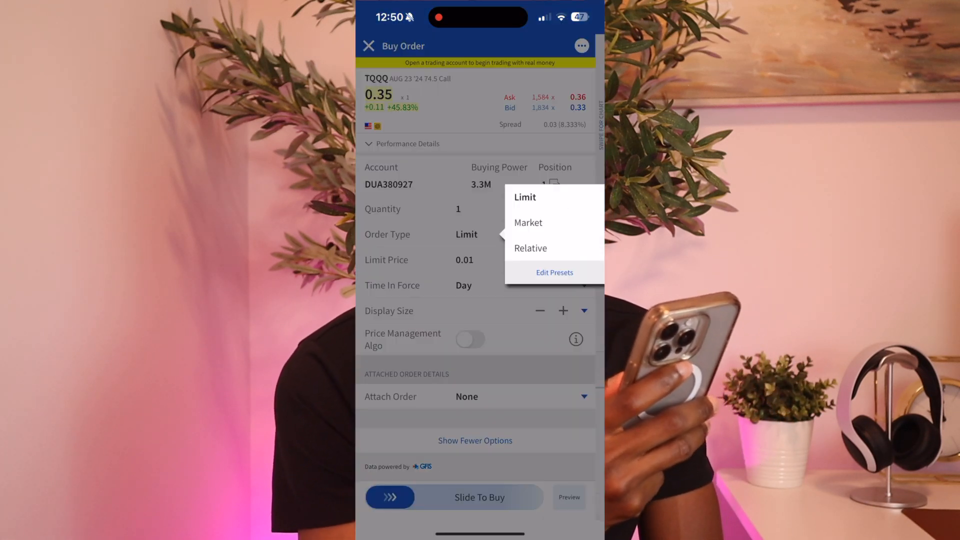
{"action": "left_click", "coordinate": [528, 222]}
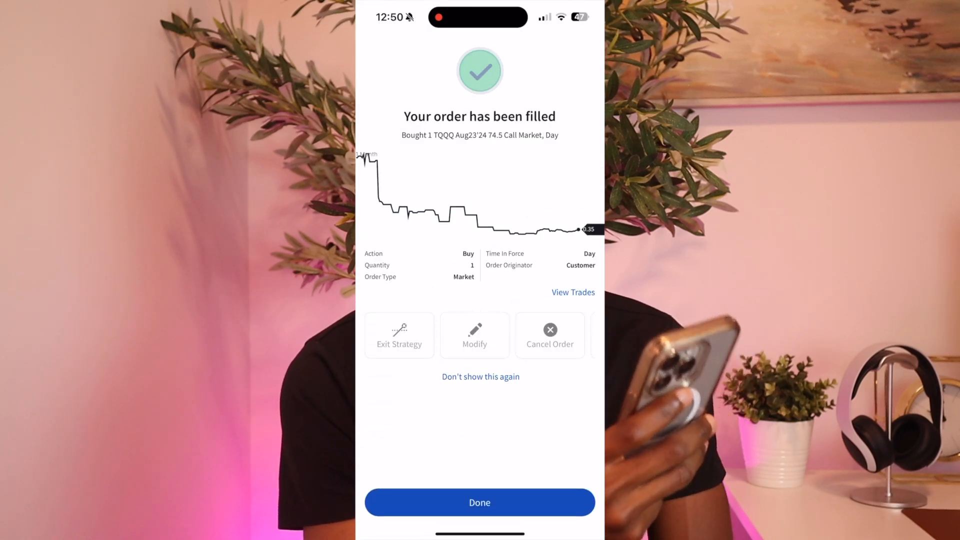
{"action": "left_click", "coordinate": [479, 503]}
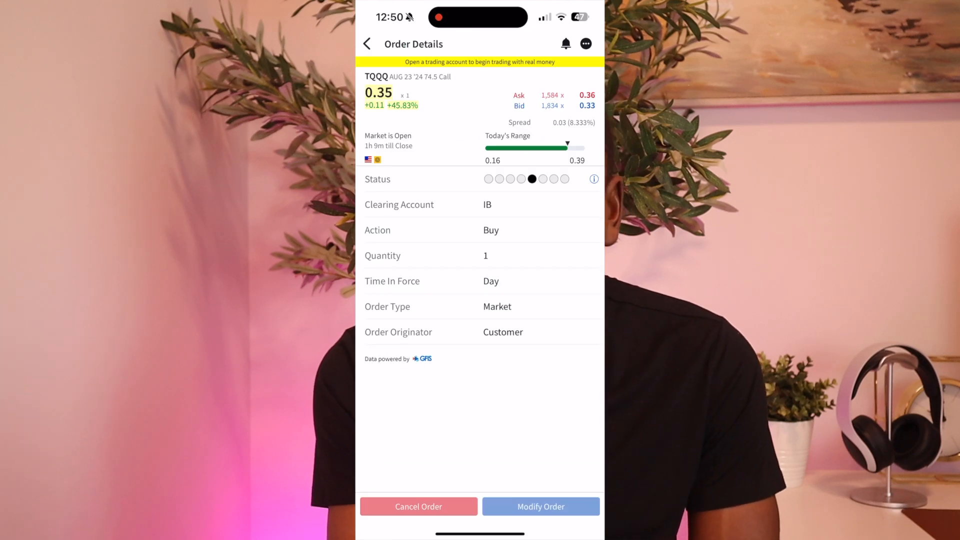
{"action": "left_click", "coordinate": [369, 43]}
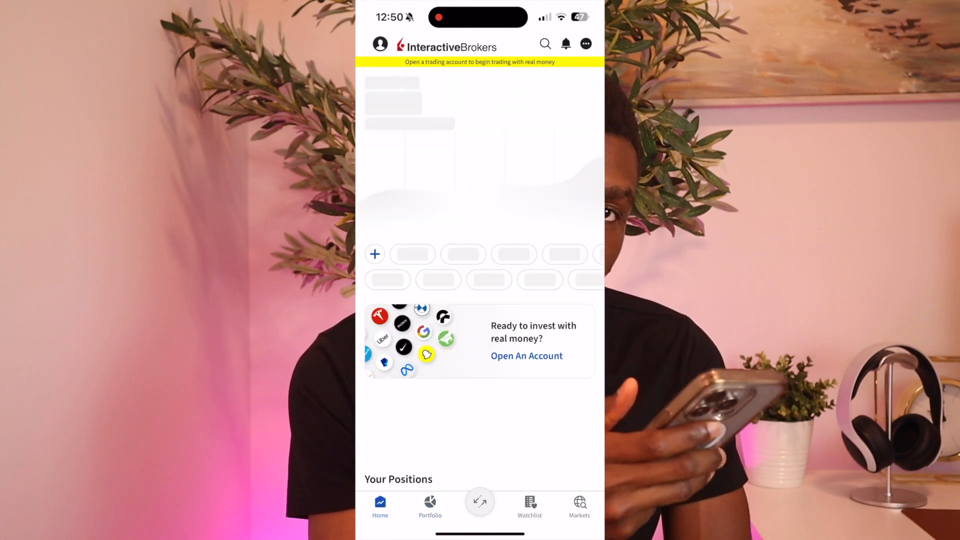
{"action": "left_click", "coordinate": [429, 505]}
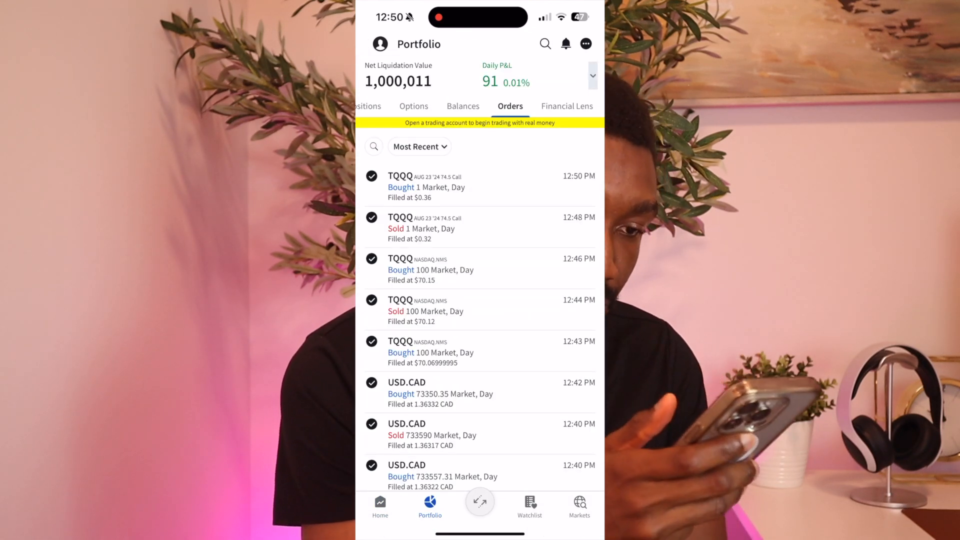